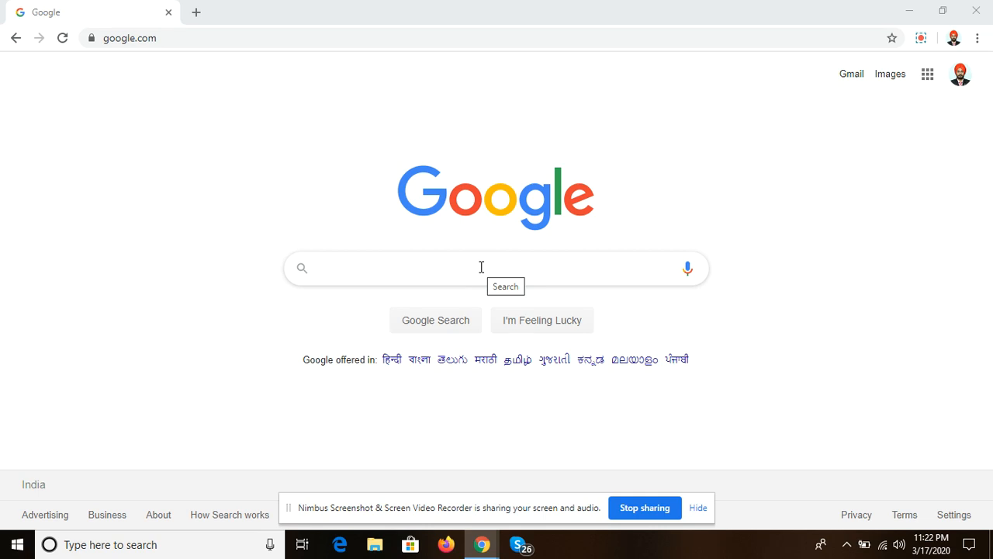
Search Google for 'nimbus screen capture free download' using the history suggestion
click(482, 268)
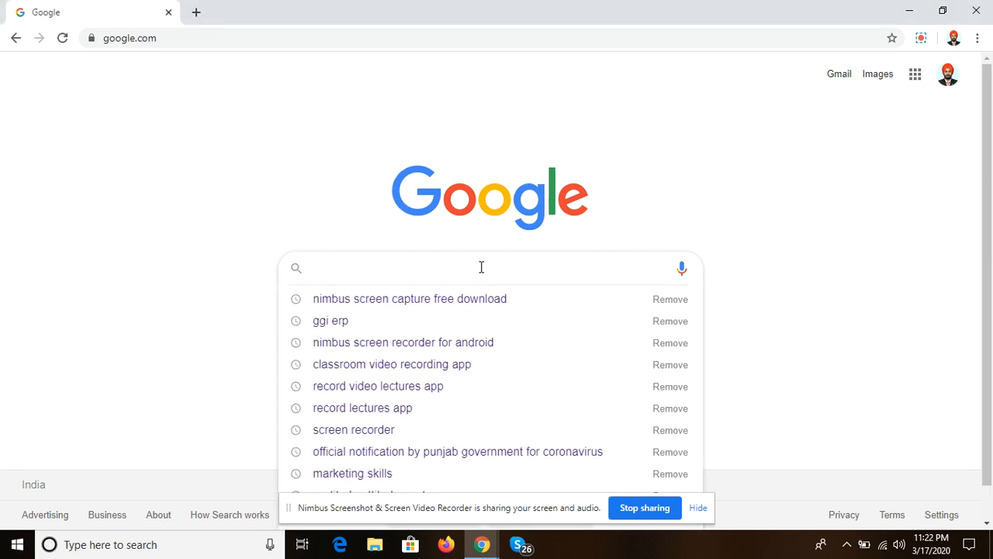
click(409, 298)
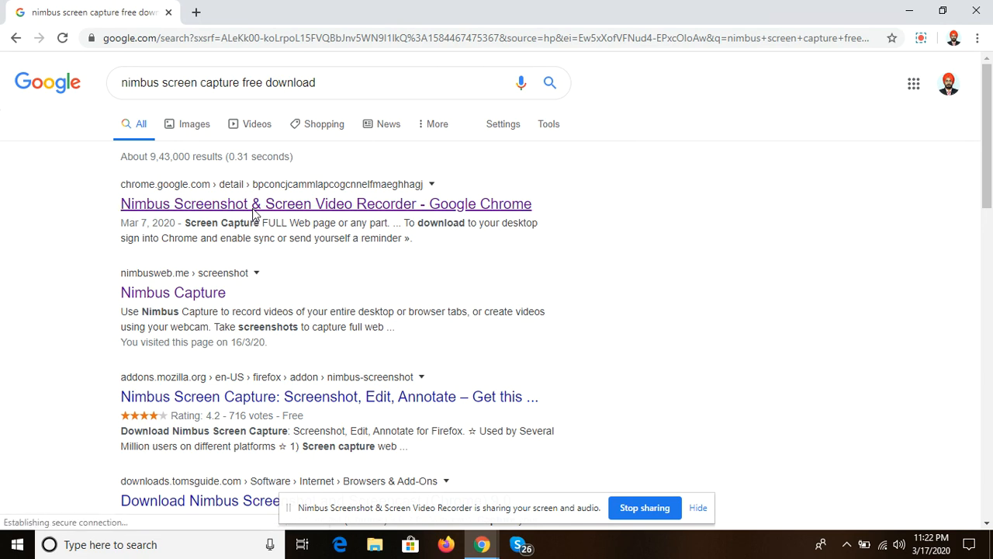
Open the 'Nimbus Screenshot & Screen Video Recorder' Chrome Web Store listing from the results
click(326, 204)
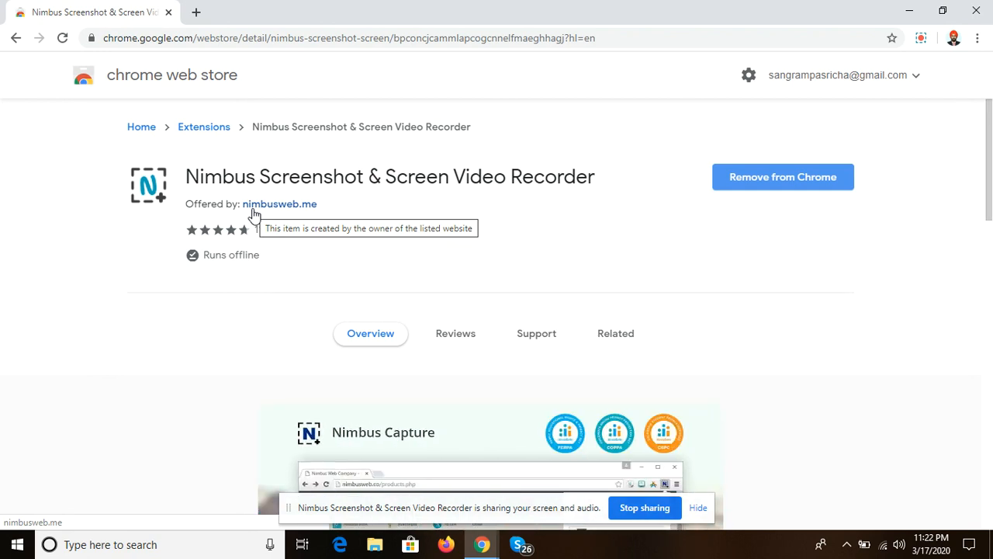
mouse_move(700, 136)
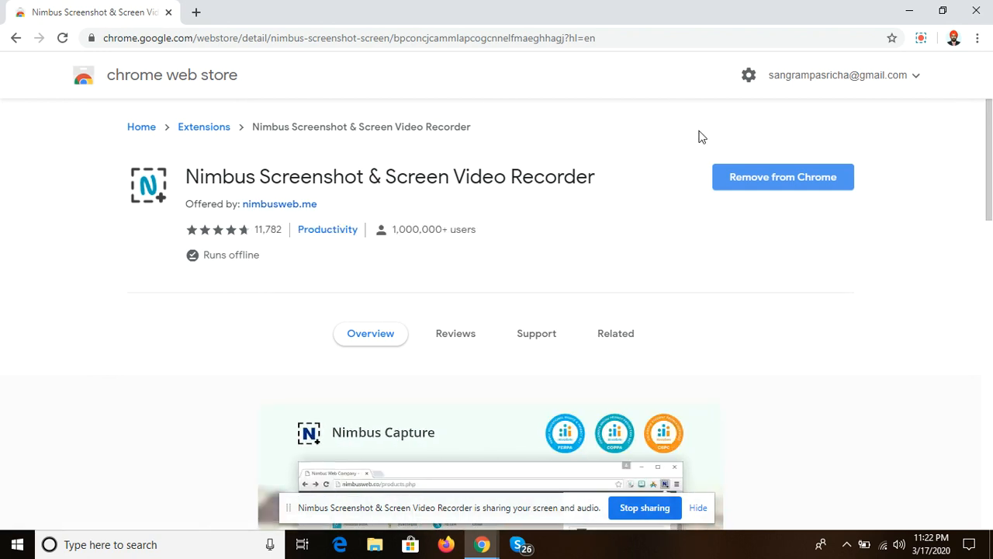
mouse_move(741, 208)
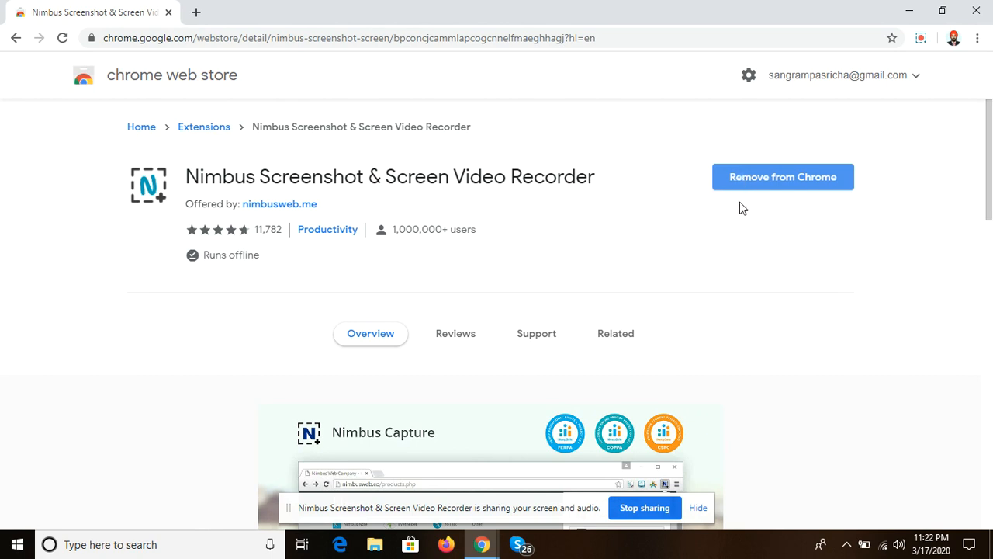
mouse_move(782, 177)
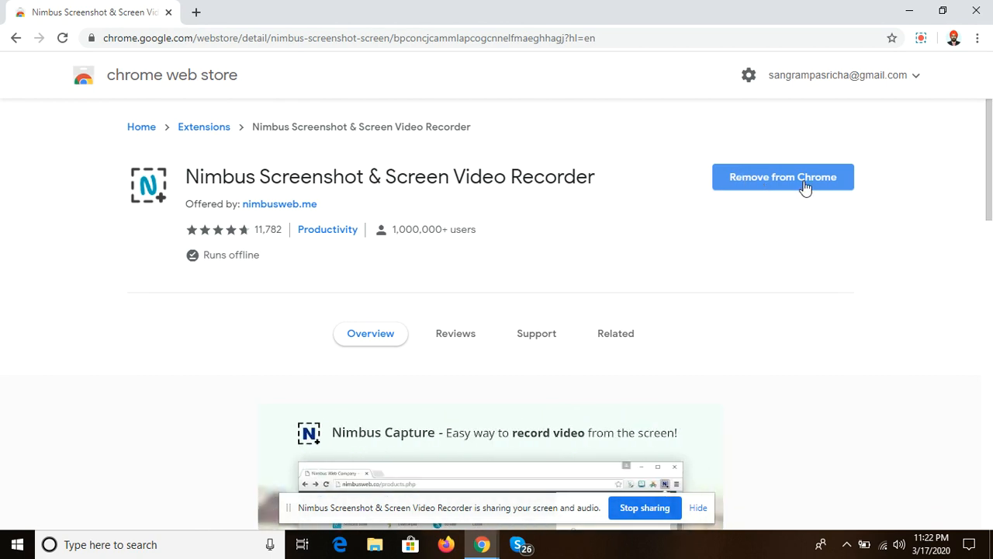
mouse_move(748, 224)
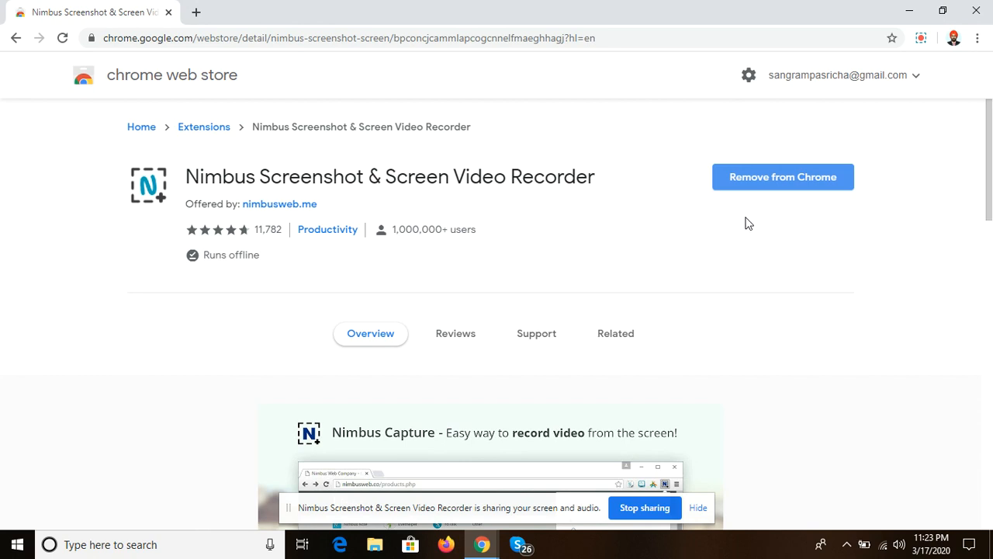
mouse_move(714, 187)
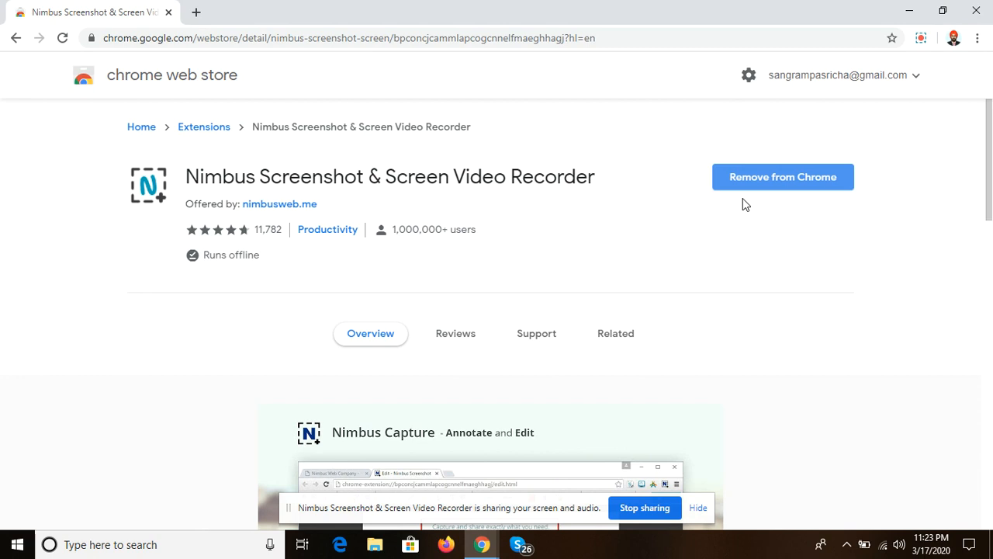
mouse_move(664, 255)
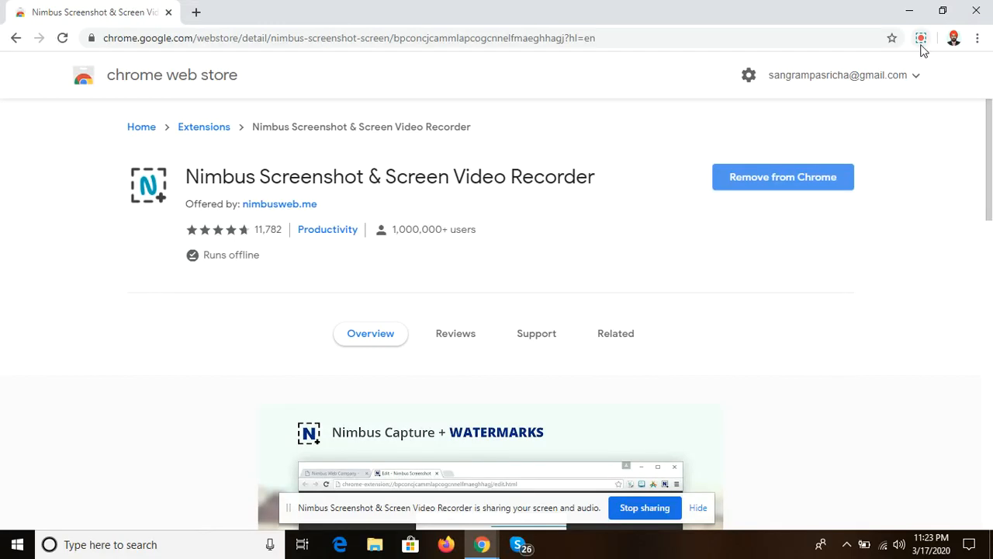
mouse_move(922, 38)
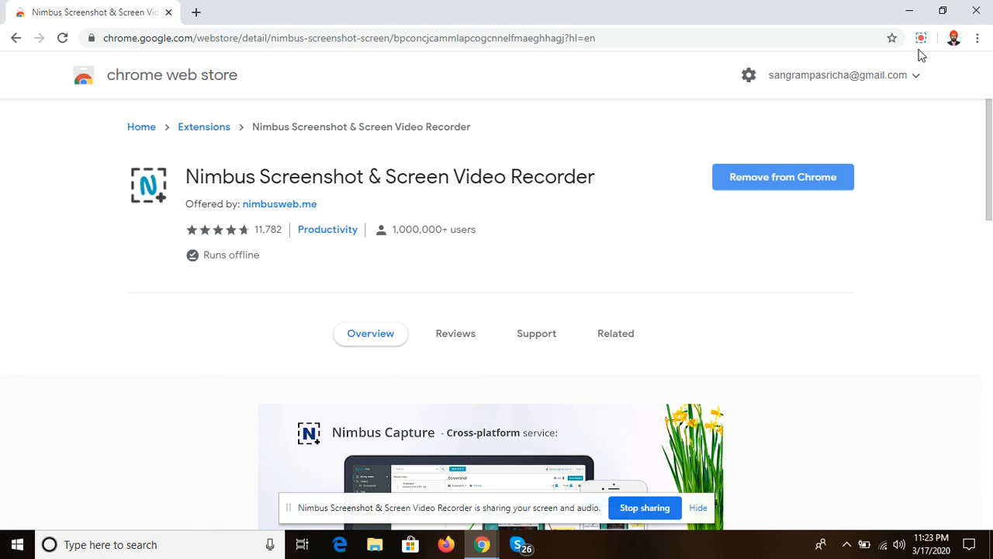
Open the Nimbus toolbar menu showing screenshot modes, Record Video and Download after capture
click(921, 37)
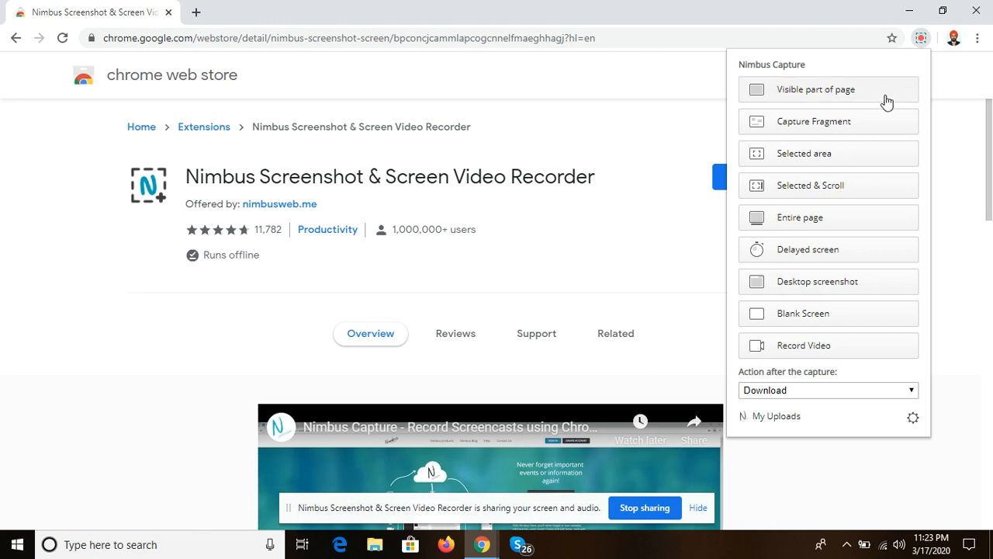
mouse_move(881, 107)
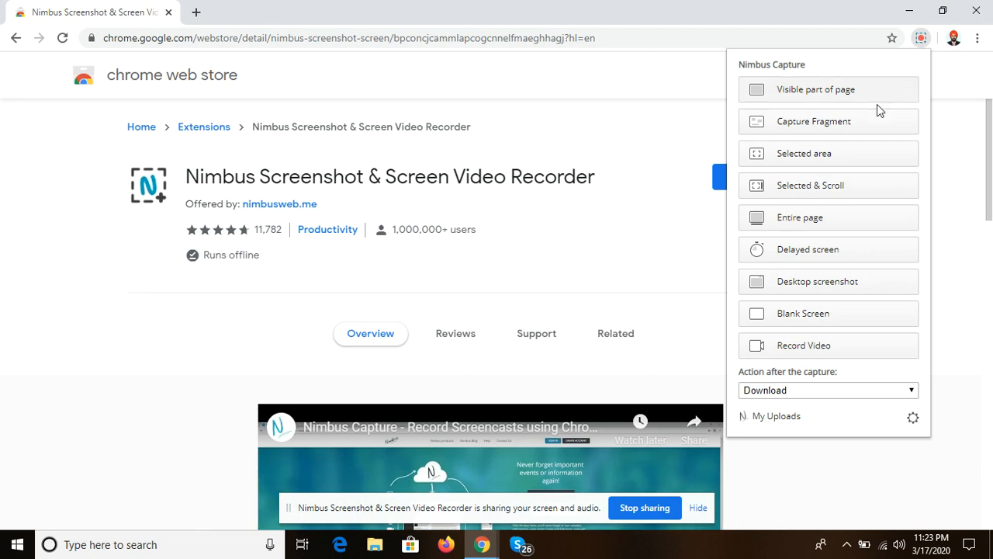
mouse_move(880, 153)
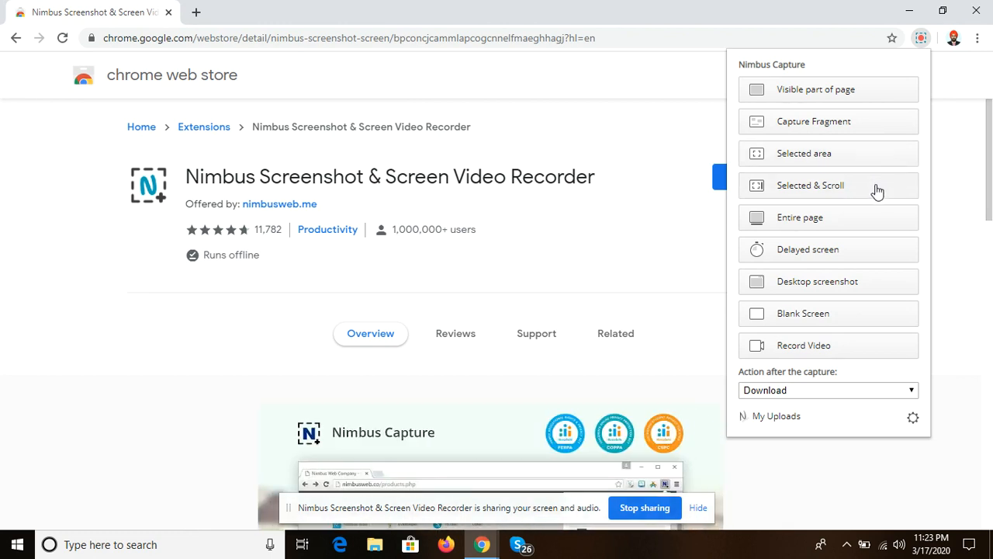
mouse_move(873, 247)
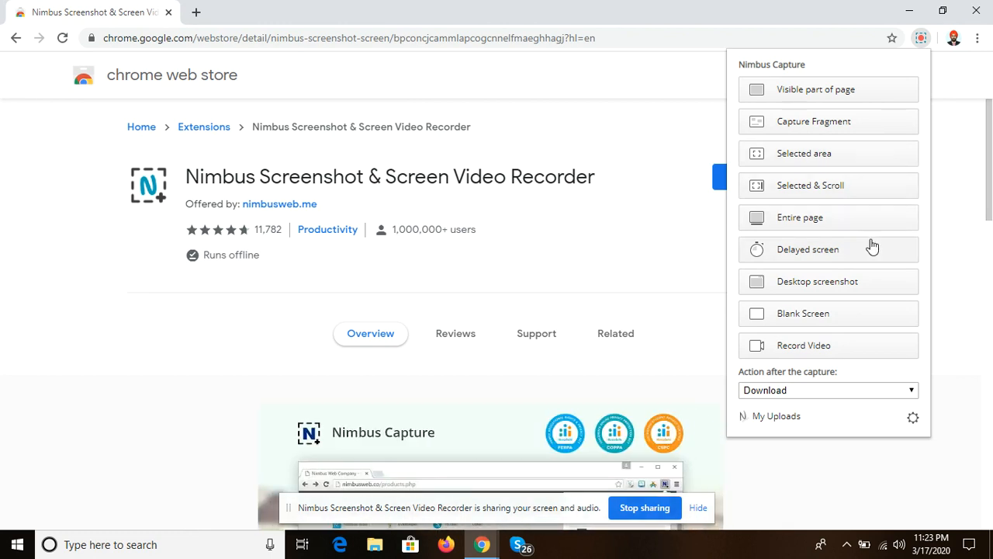
mouse_move(873, 264)
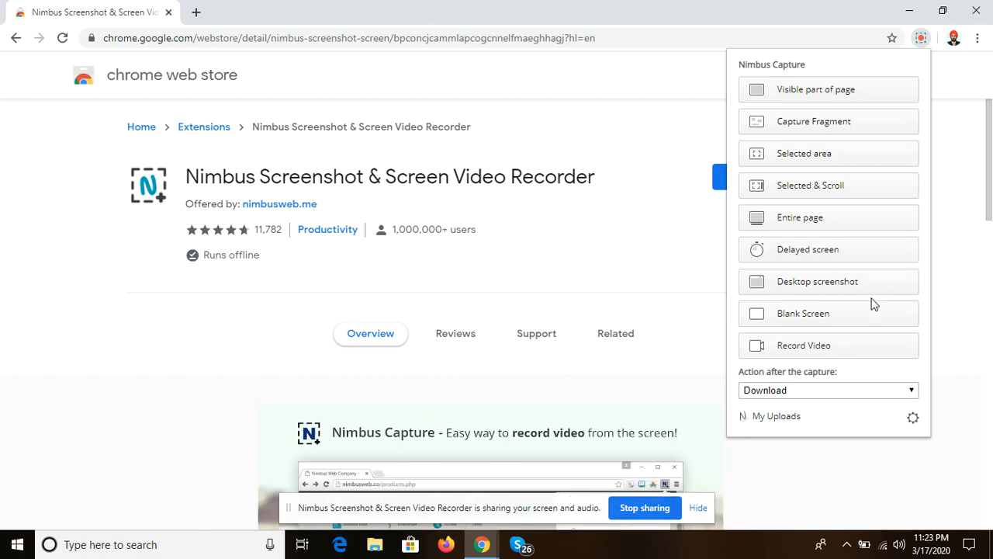
mouse_move(872, 341)
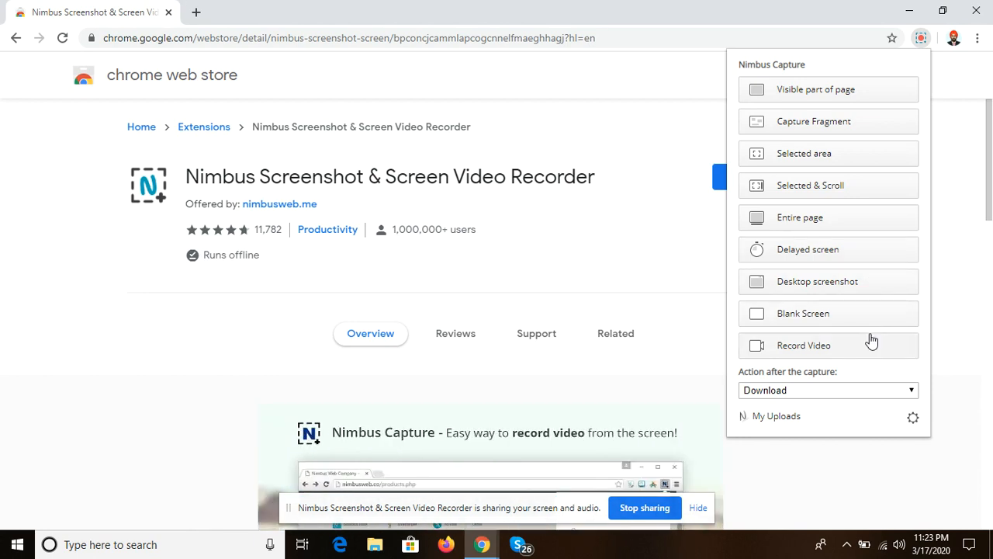
mouse_move(805, 388)
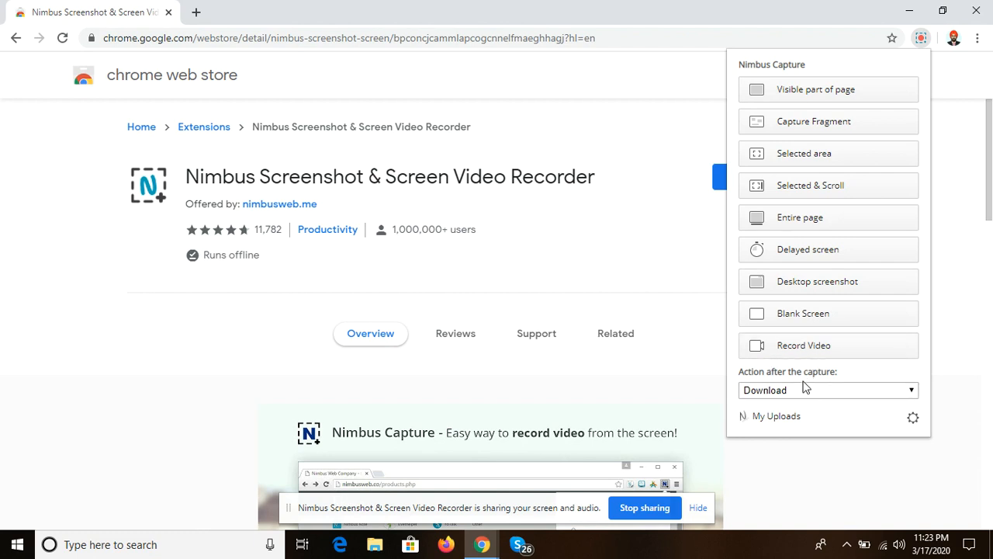